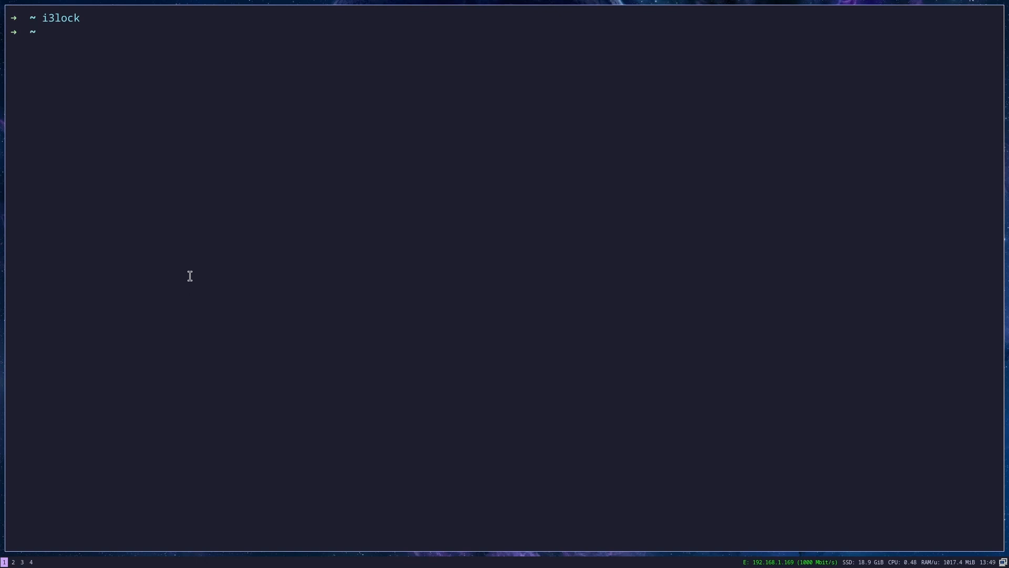
Step: Lock the screen with colour 1C202E, then with the Outer-Space-Stars-Planets.png image
text(i3lock --color 1C202E)
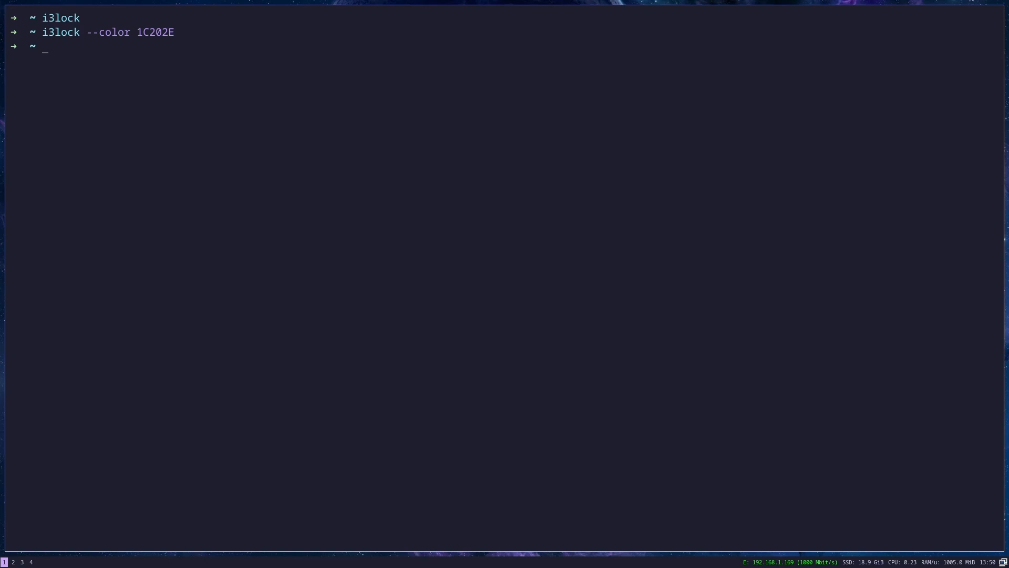
text(i3lock -i ~/Pictures/Outer-Space-Stars-Planets.png)
text(i3lock --color 000000 --no-unlock-indicator)
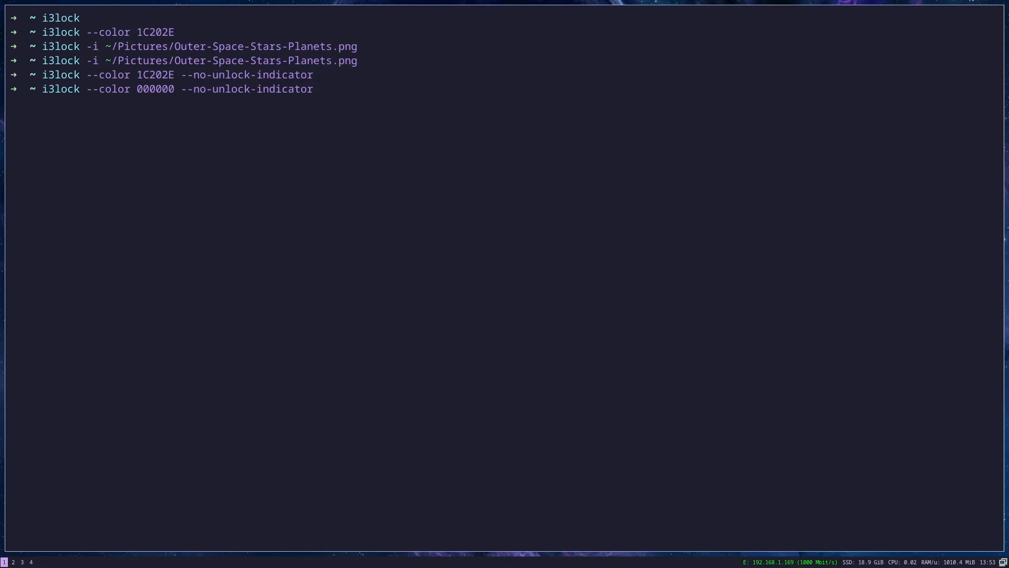
Step: Lock with sun-screen.png and no indicator, then colour 1C202E showing failed attempts
text(i3lock -i ~/Pictures/sun-screen.png --no-unlock-indicator)
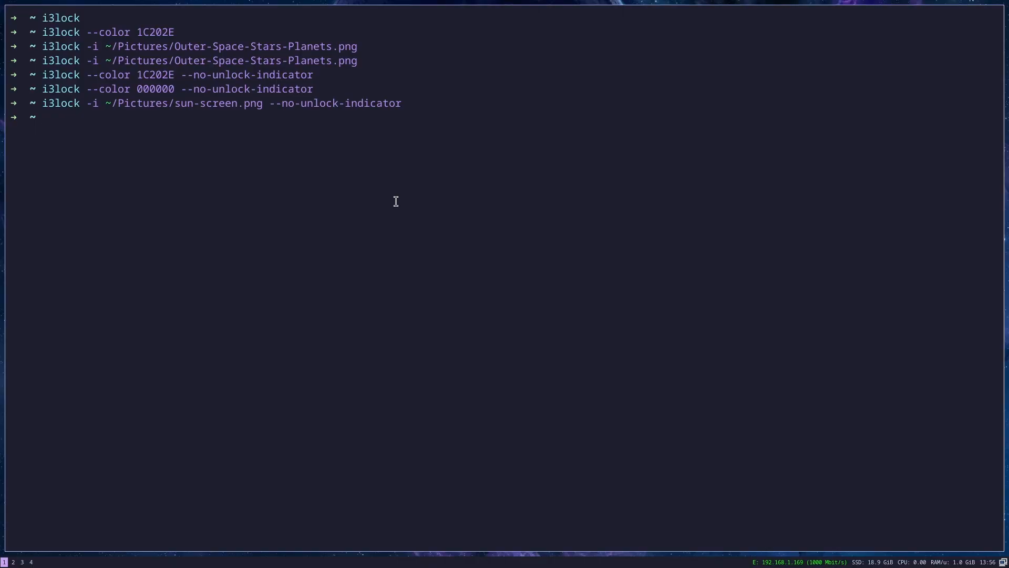
text(i3lock --color 1C202E --show-failed-attempts)
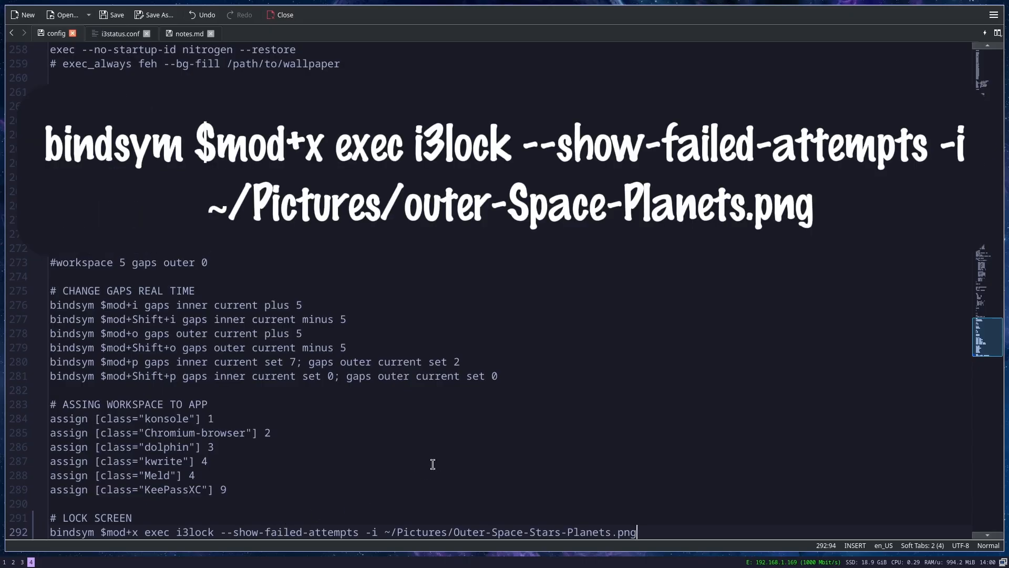
mouse_move(131, 532)
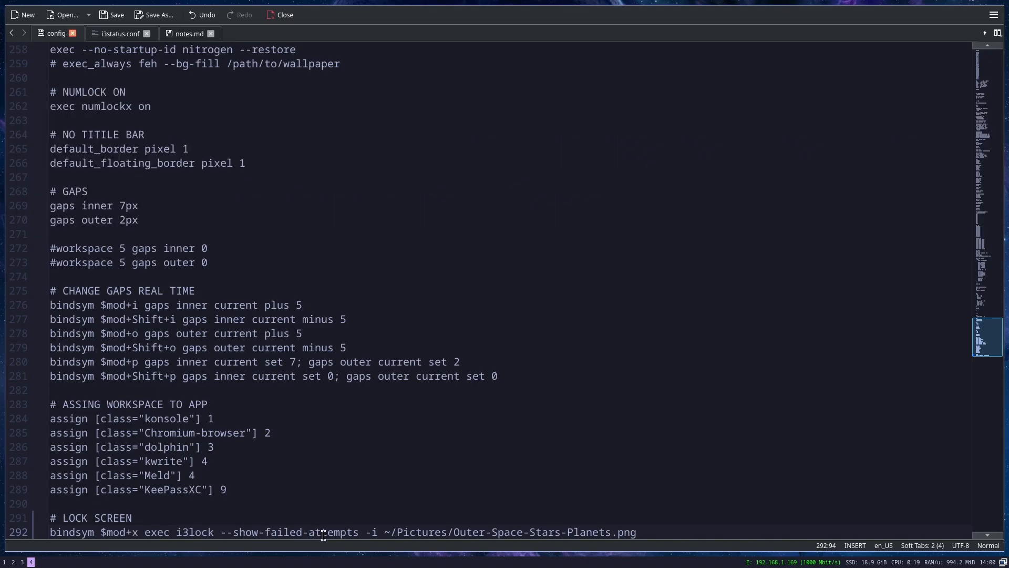
mouse_move(567, 532)
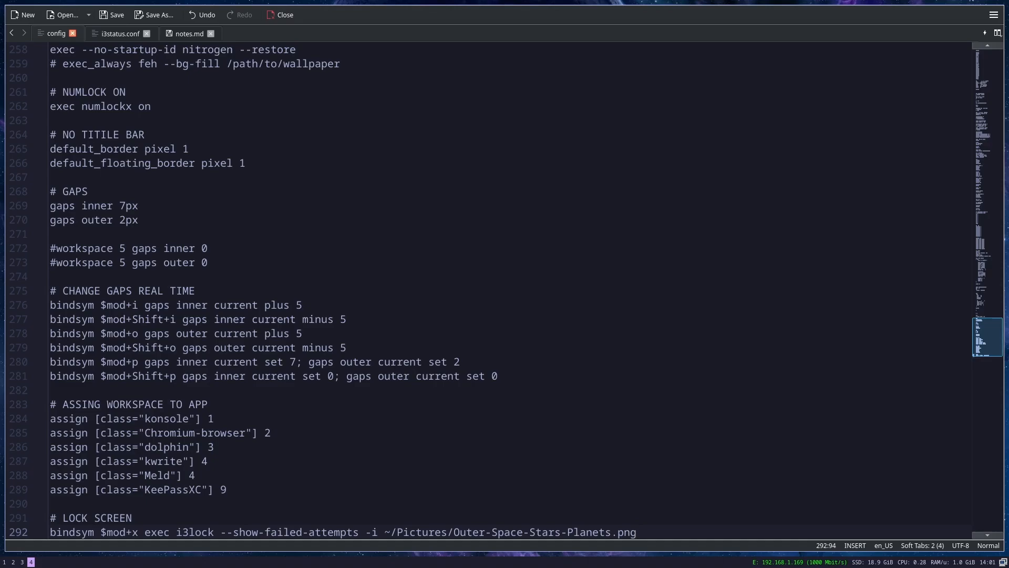
Step: Add bindsym $mod+x running i3lock --show-failed-attempts with the space wallpaper image
click(635, 532)
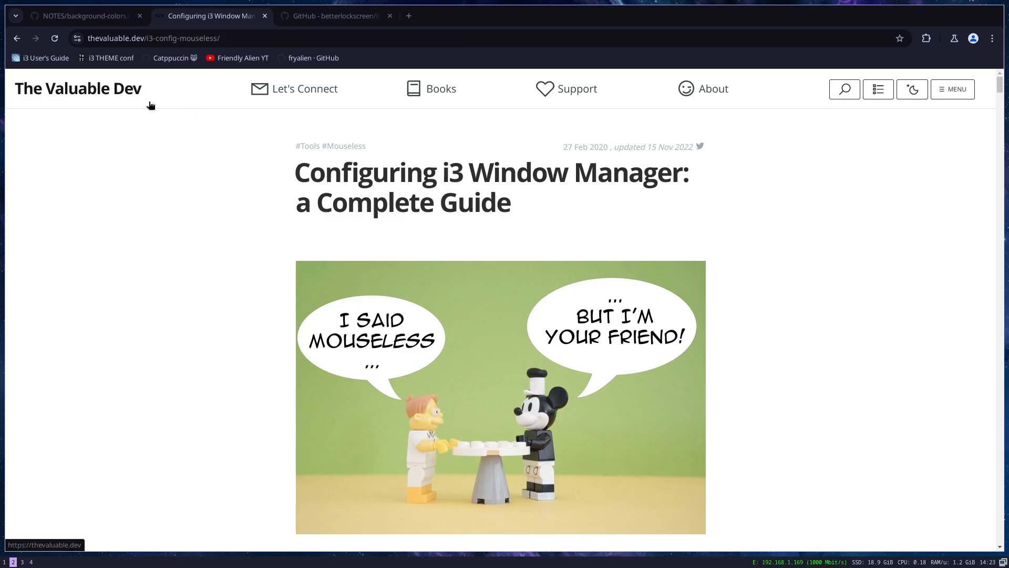
Step: Scroll the i3 guide down to its Locking Screen section
scroll(down, 3)
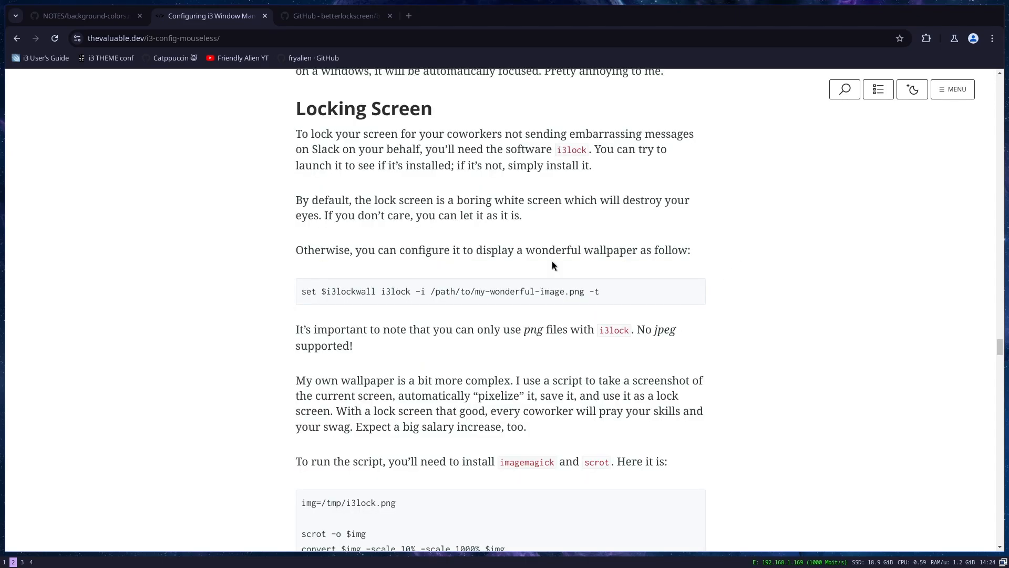
scroll(down, 3)
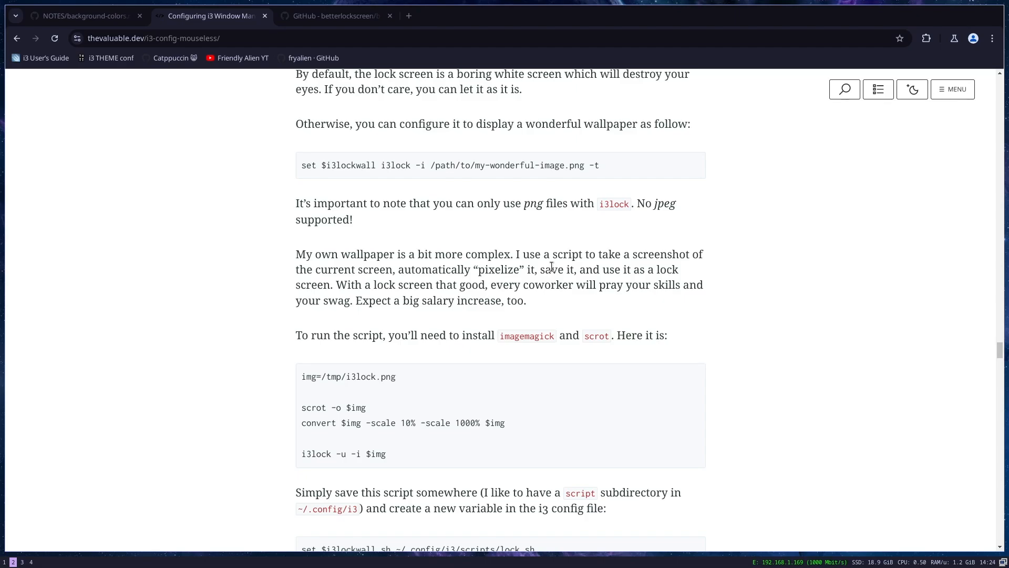
mouse_move(528, 259)
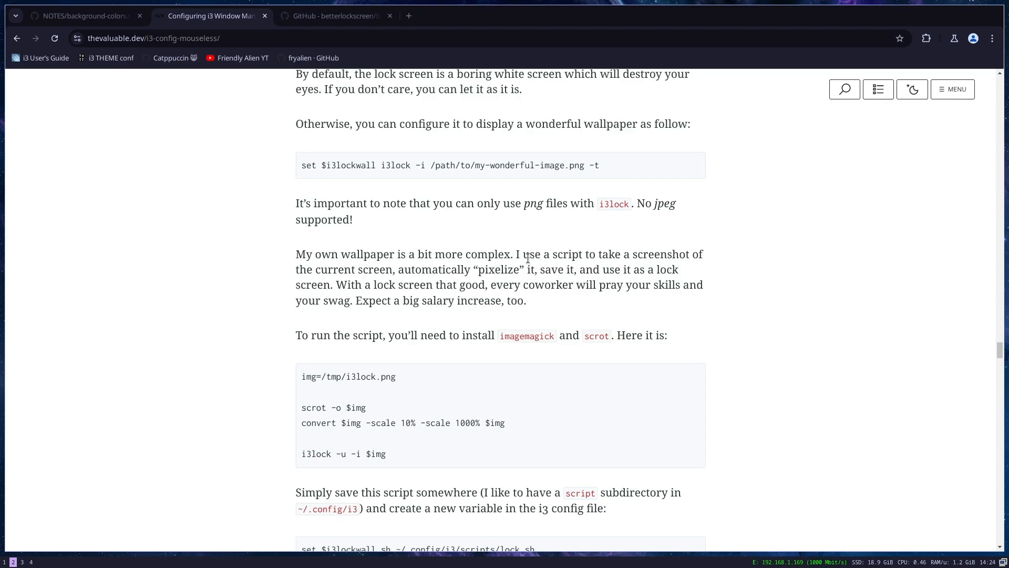
mouse_move(500, 334)
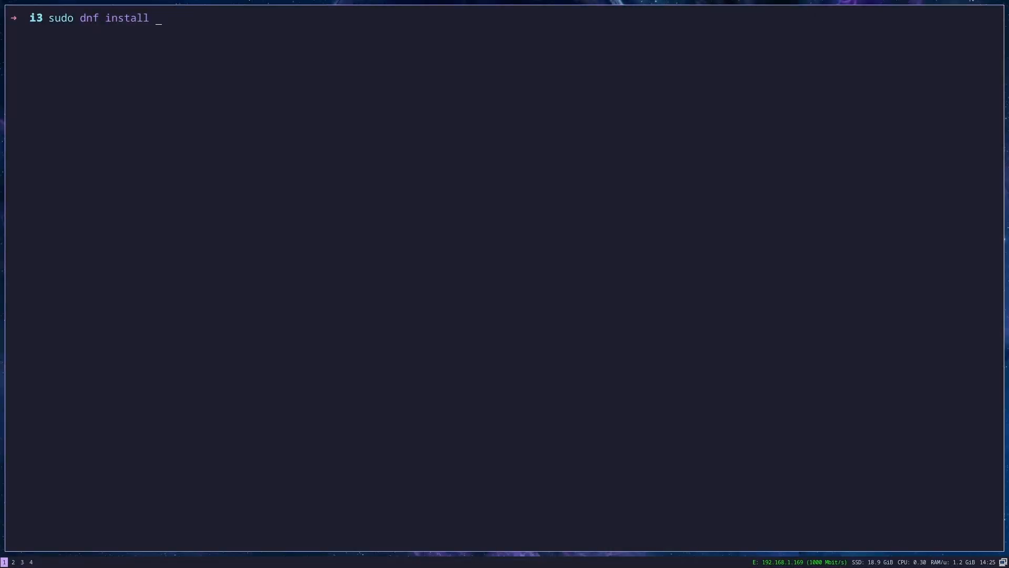
Step: Install ImageMagick and scrot with sudo dnf install
text(ImageMagick)
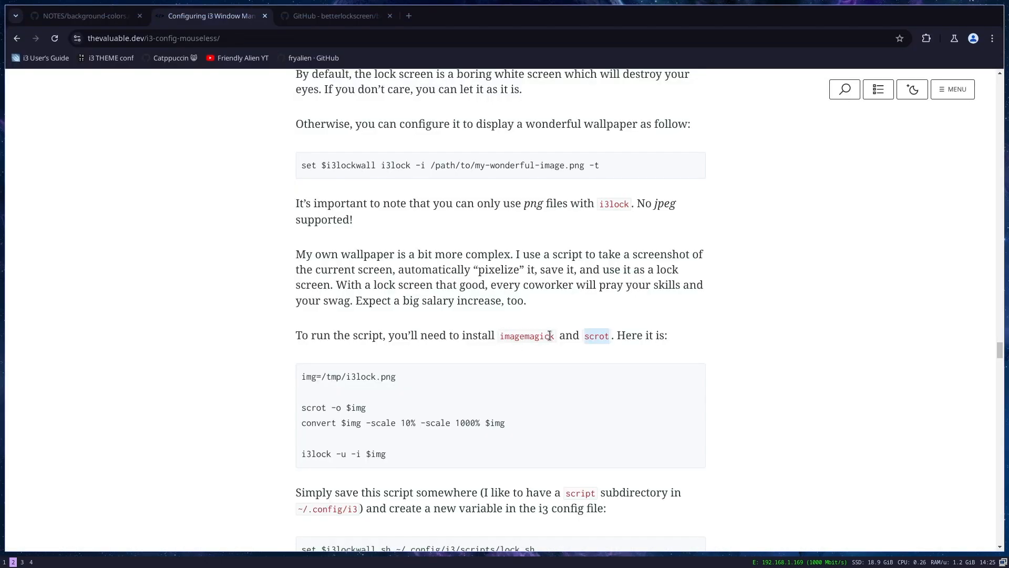
mouse_move(471, 263)
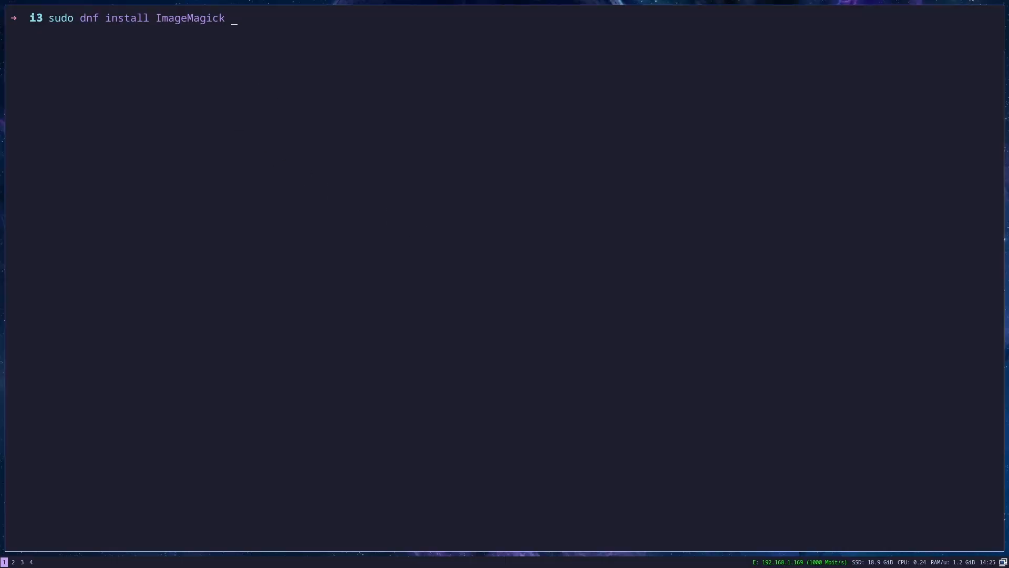
text(scrot -o $img)
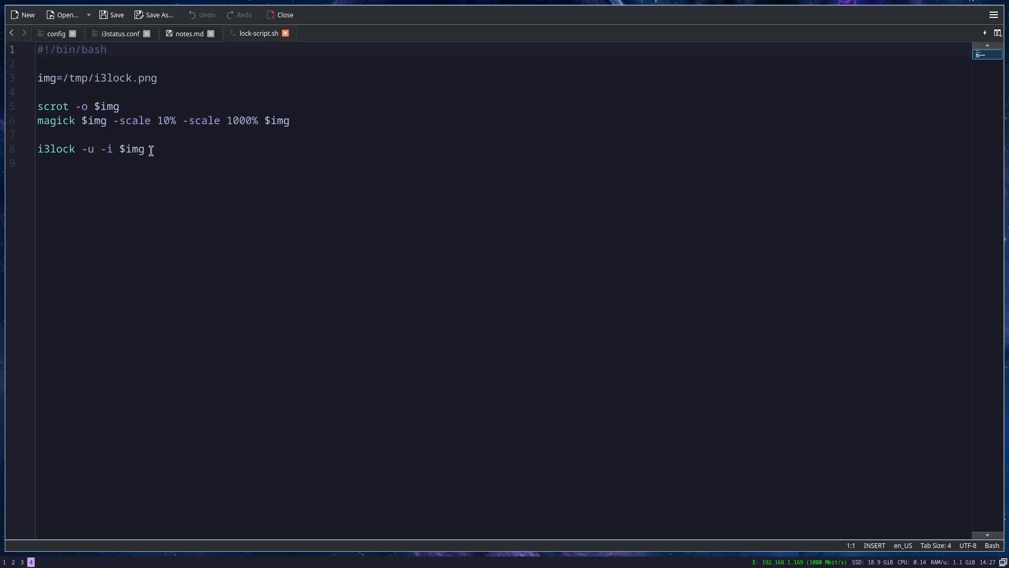
mouse_move(70, 78)
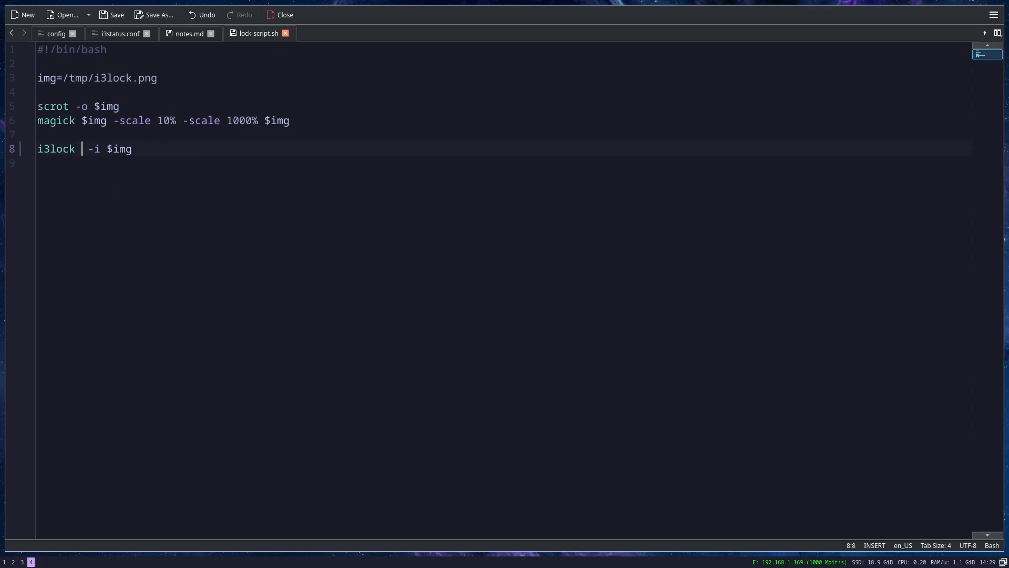
Step: Make lock-script.sh's i3lock show failed attempts instead of using -u
text(--show-failed-attempts)
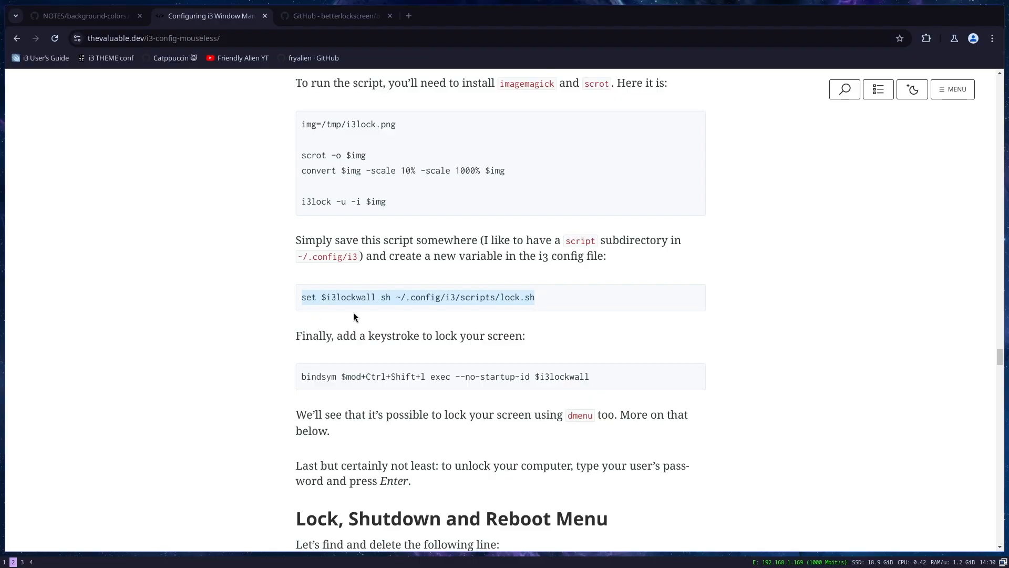
Step: Select the guide's set $i3lockwall line for storing the lock script in a variable
click(493, 296)
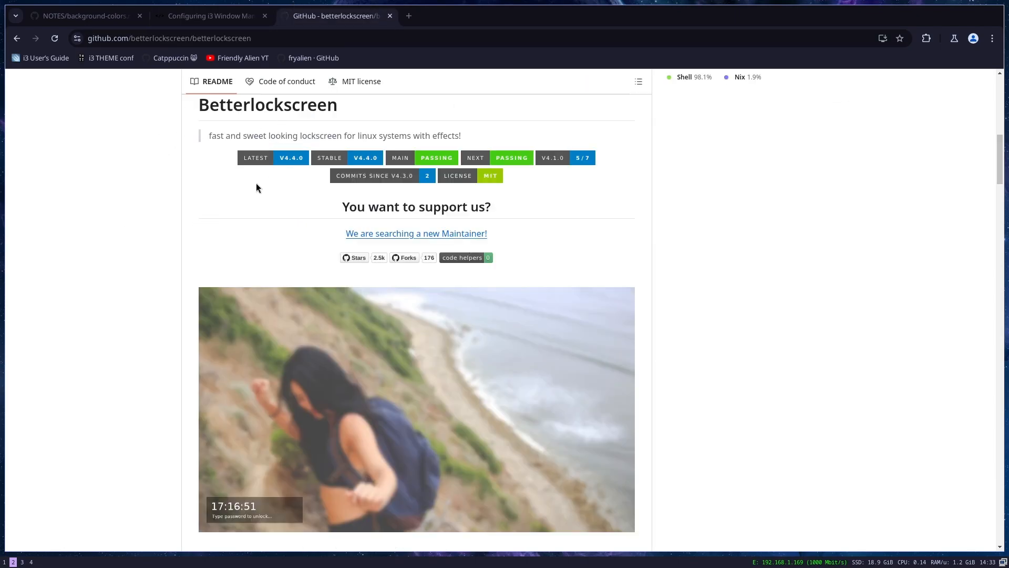
Step: Scroll the Betterlockscreen README to System Requirements and Installation
scroll(down, 3)
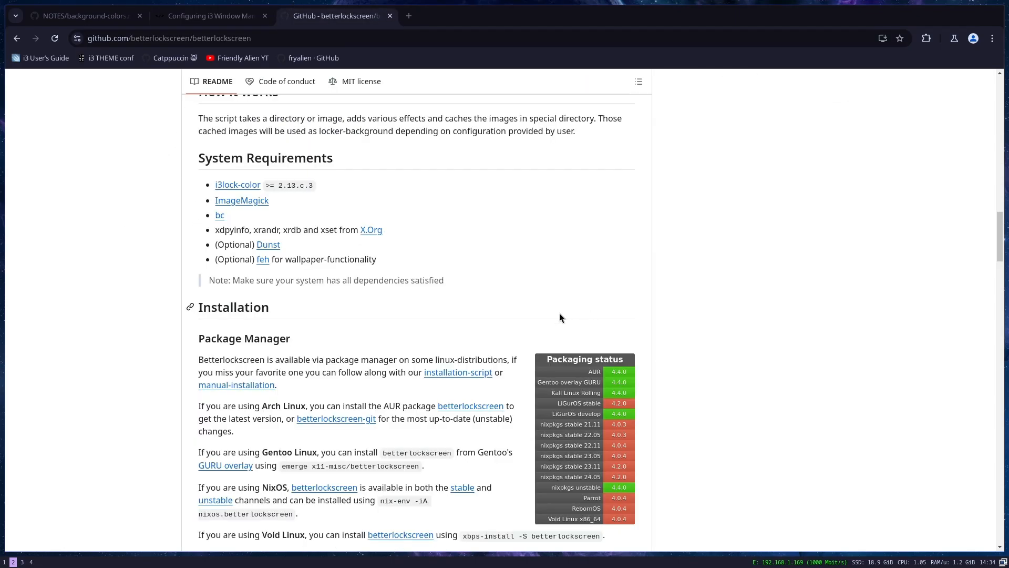